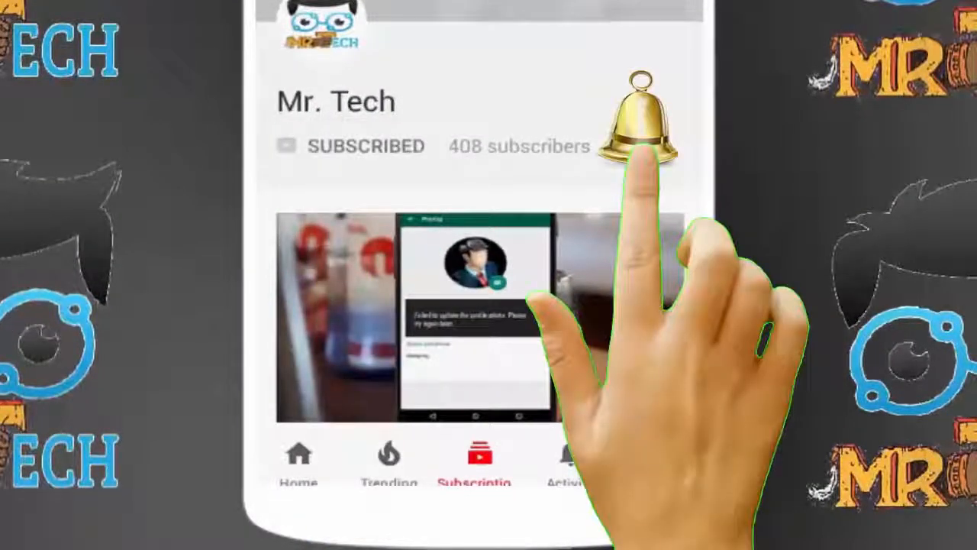
Bring up the desktop right-click menu over an empty area of the wallpaper.
click(645, 123)
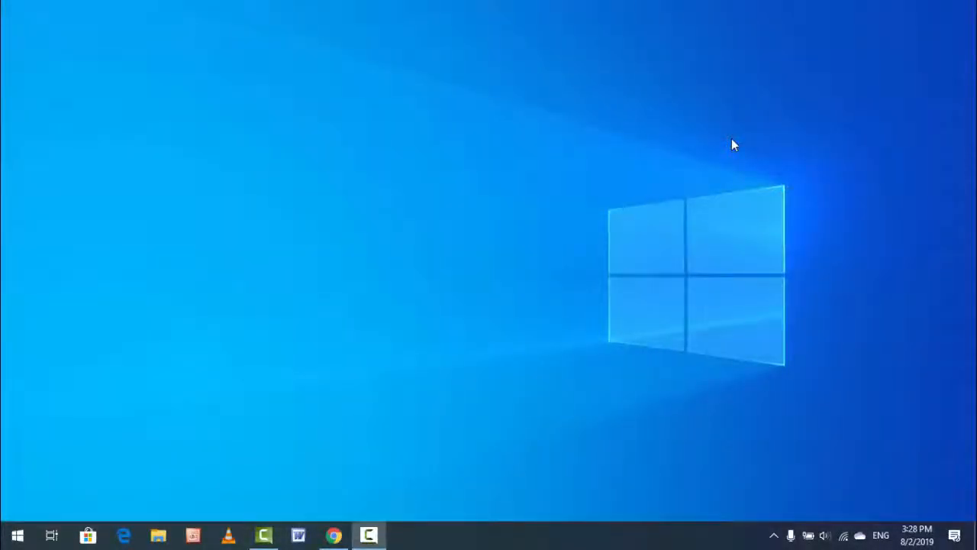
mouse_move(685, 152)
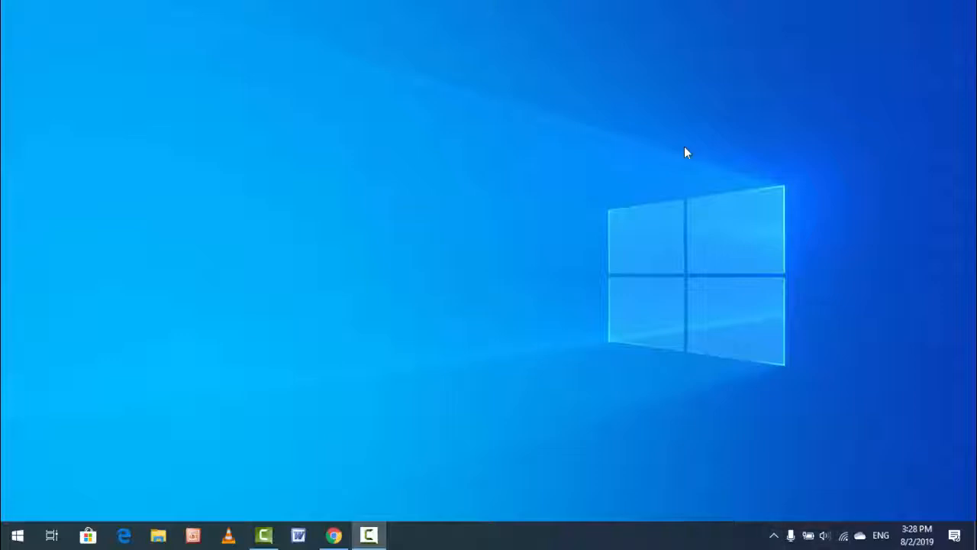
mouse_move(751, 403)
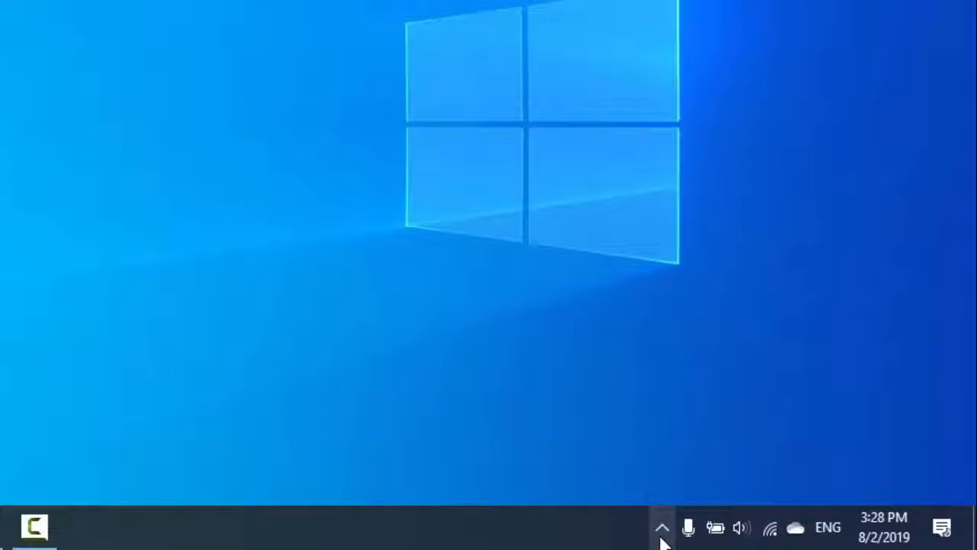
click(661, 527)
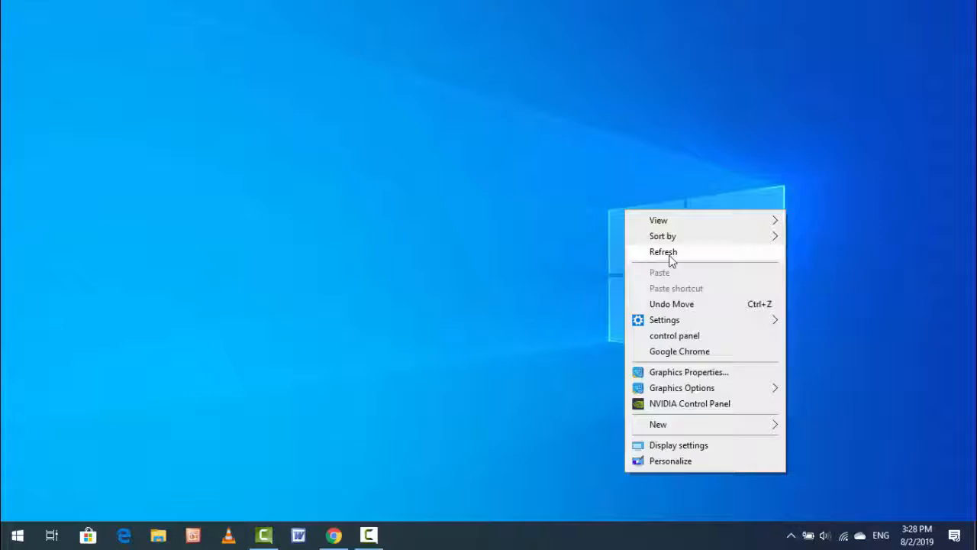
Launch the Windows Settings home page from the desktop context menu.
click(663, 252)
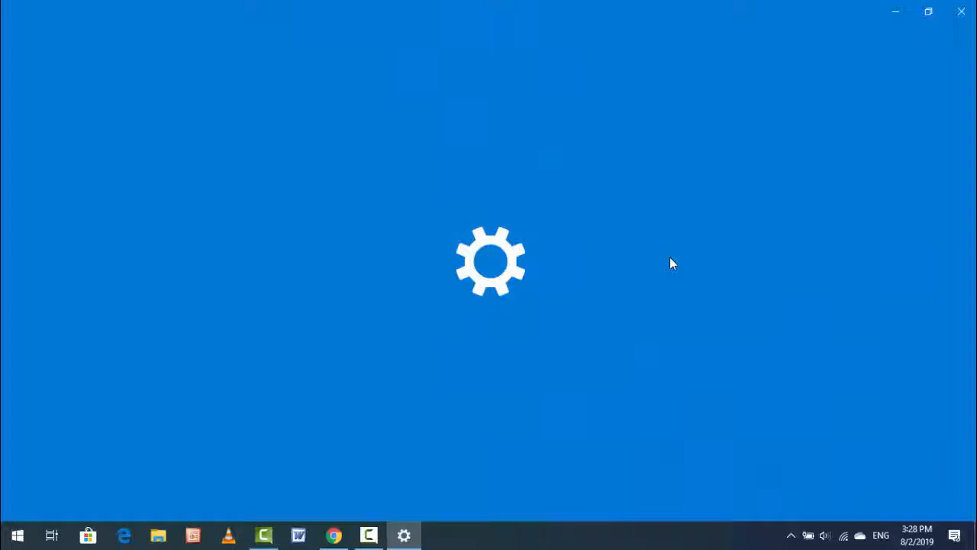
click(403, 534)
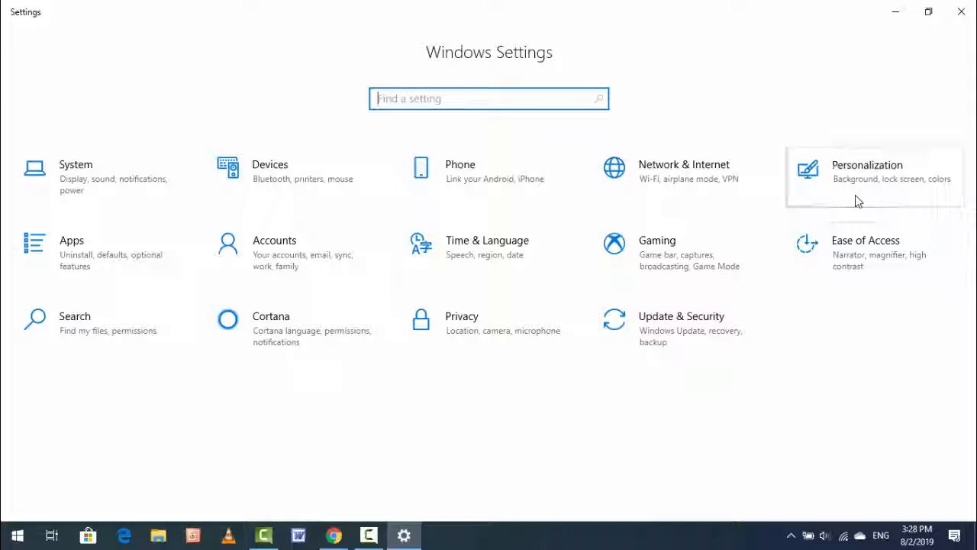
Go to Personalization > Taskbar to reach the Notification area options.
click(867, 171)
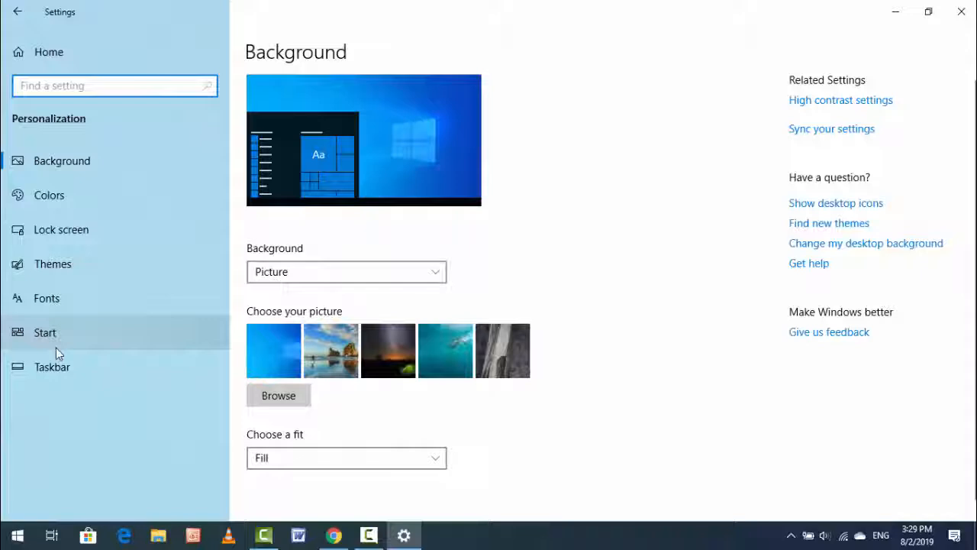
mouse_move(70, 382)
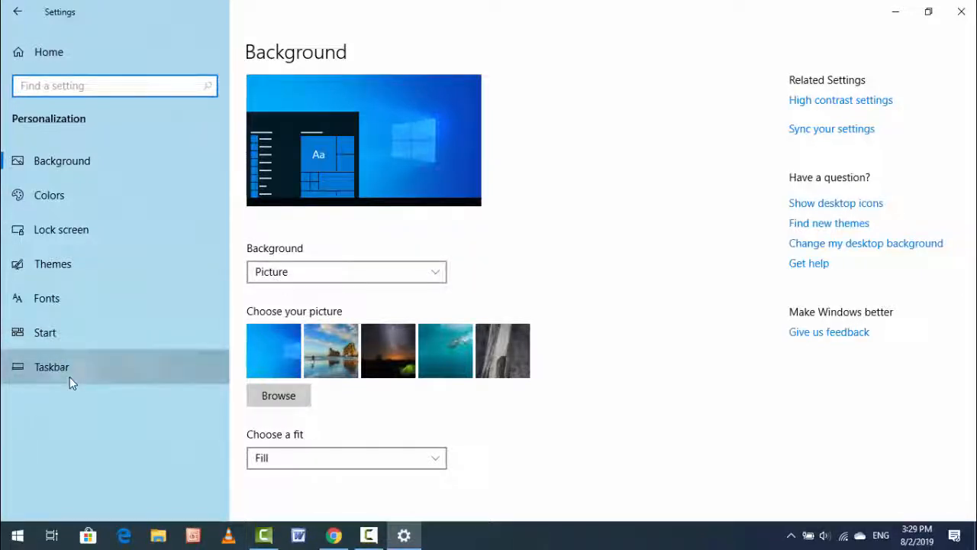
click(52, 366)
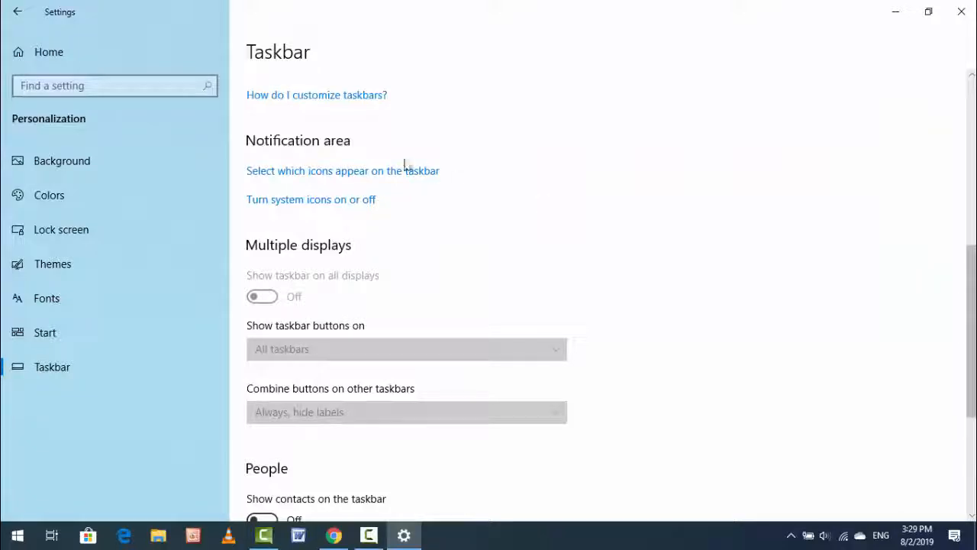
mouse_move(419, 220)
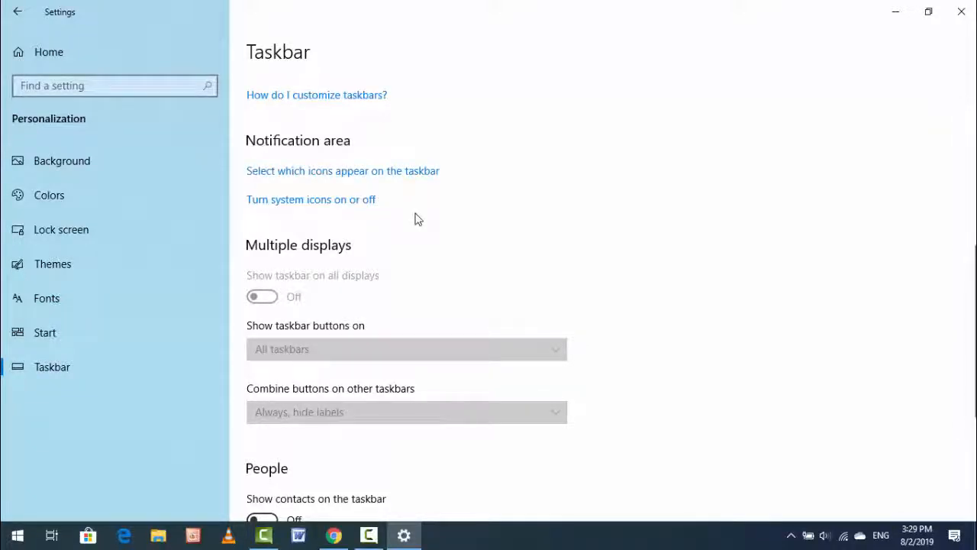
mouse_move(278, 189)
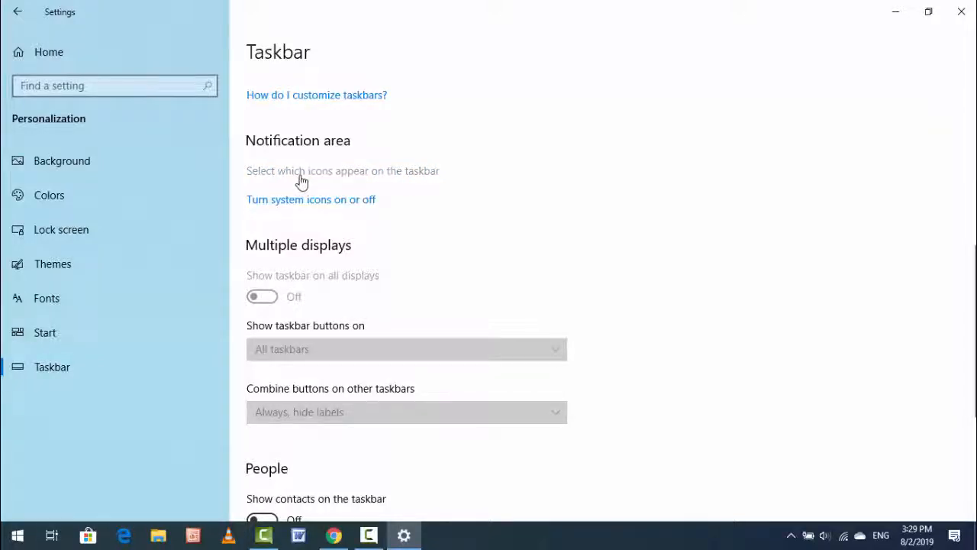
Go to 'Select which icons appear on the taskbar' and switch 'Always show all icons' On.
click(342, 171)
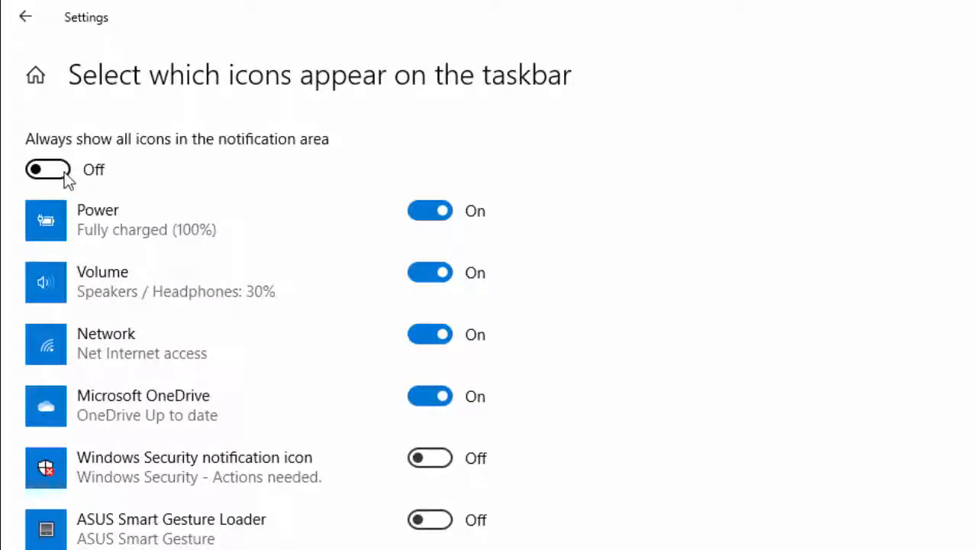
click(47, 168)
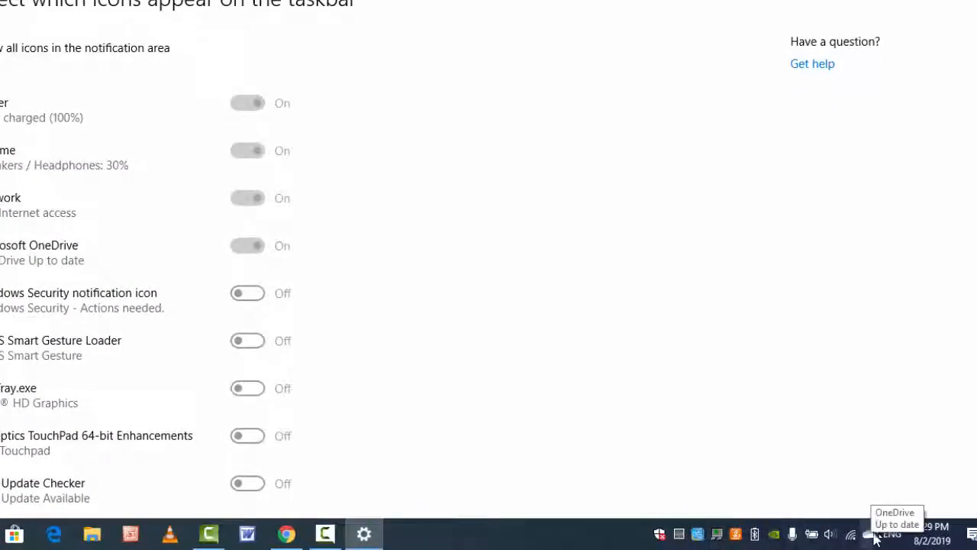
mouse_move(791, 534)
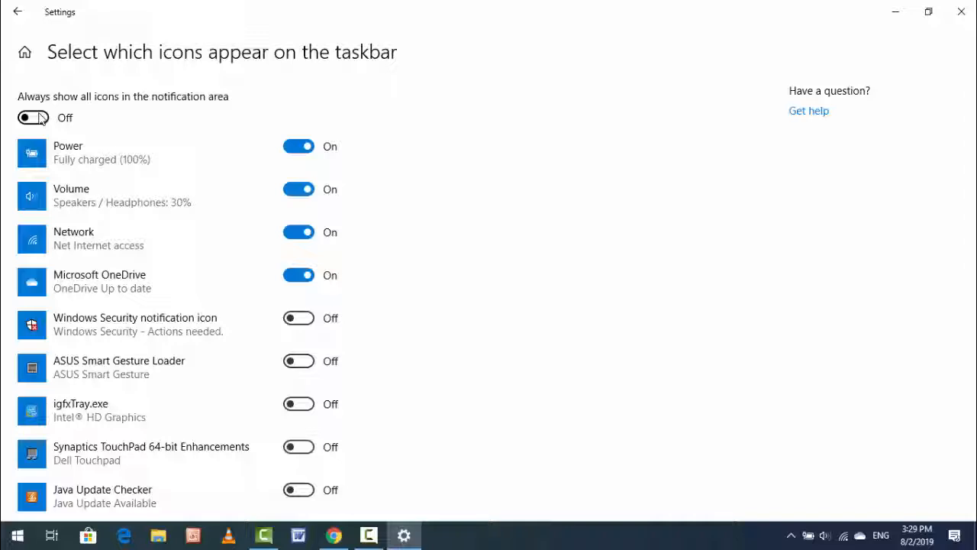
Toggle 'Always show all icons in the notification area' back to On.
click(33, 116)
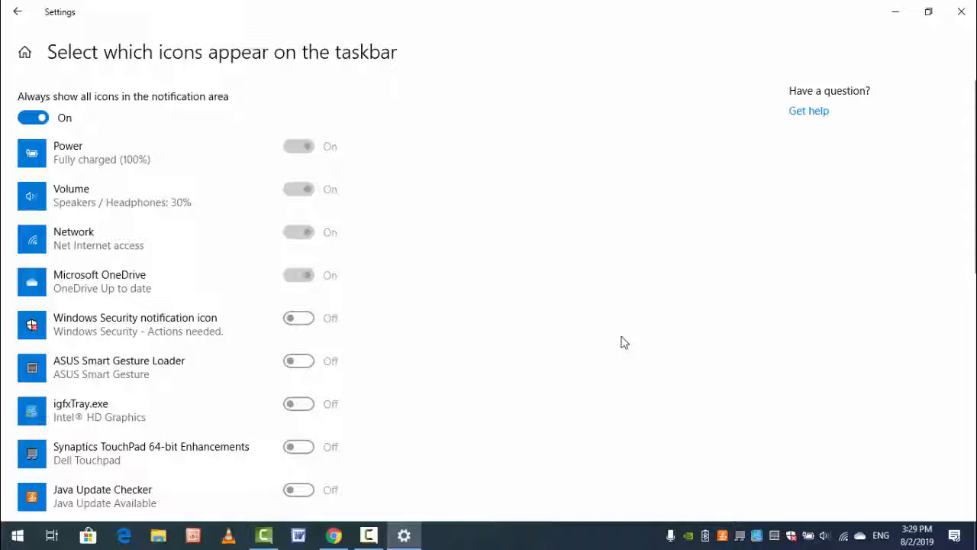
mouse_move(238, 232)
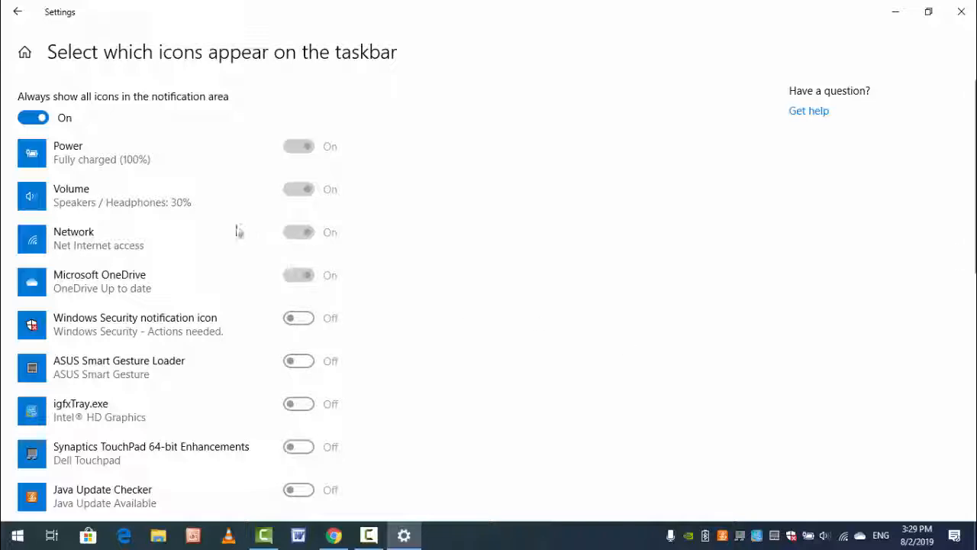